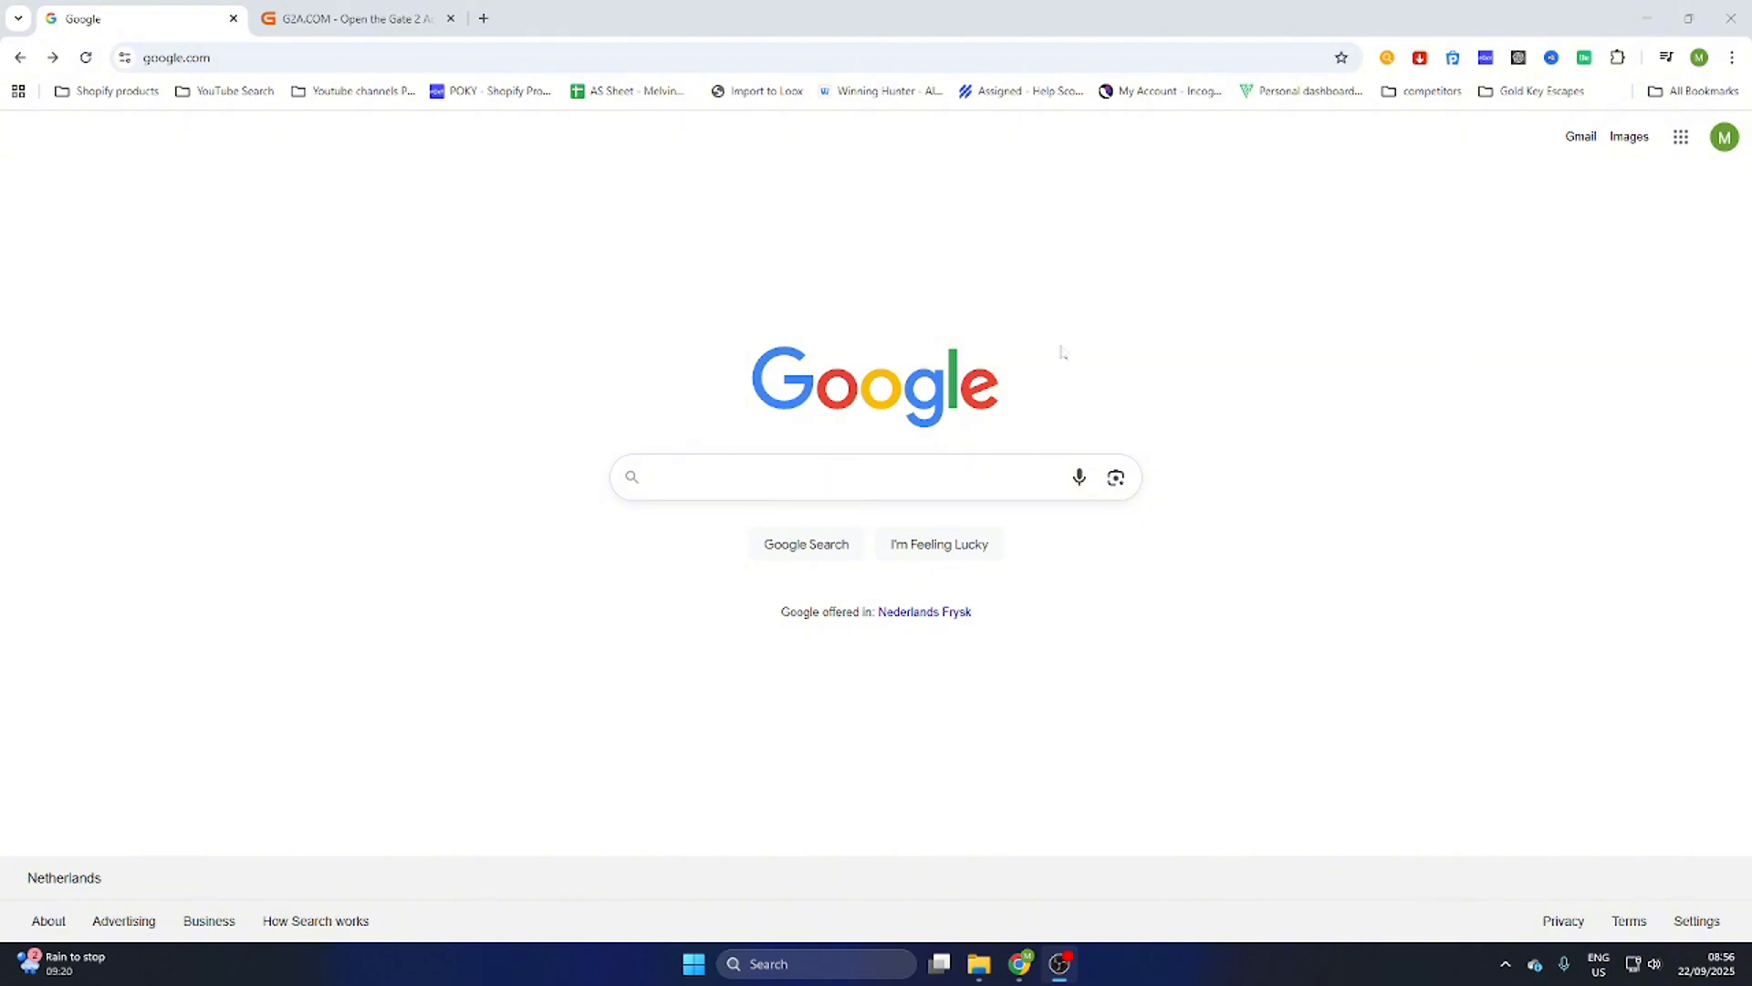
{"action": "mouse_move", "coordinate": [1232, 503]}
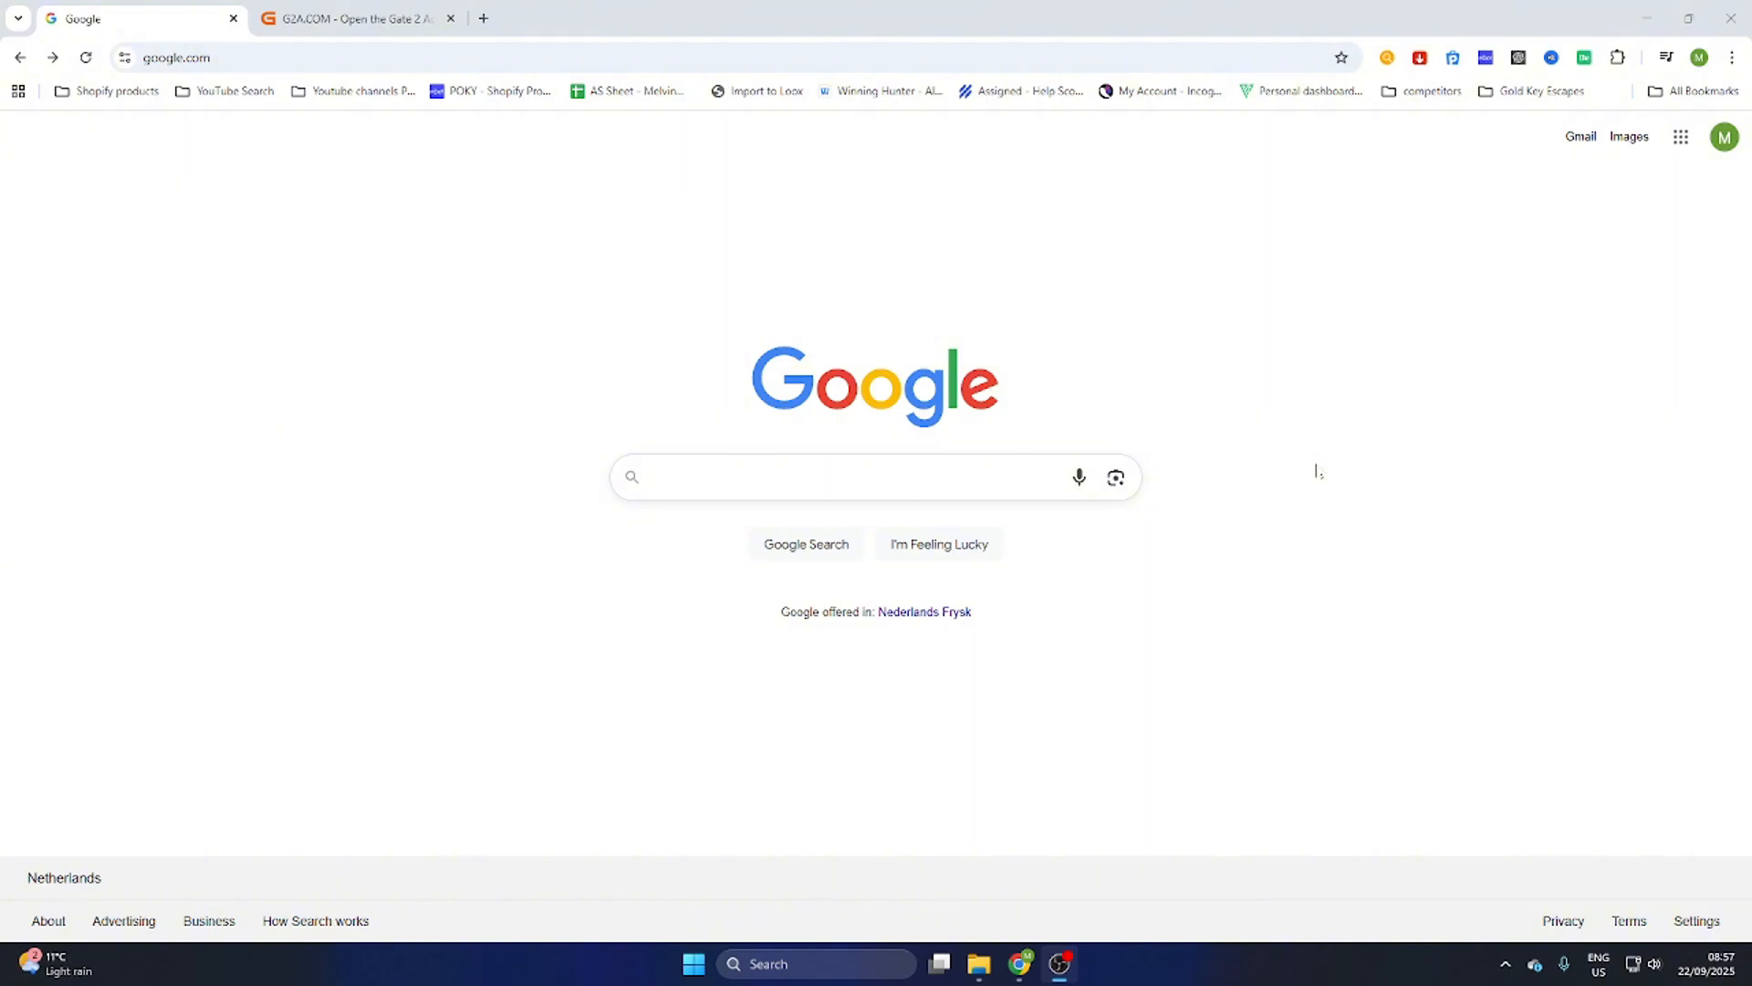
{"action": "mouse_move", "coordinate": [942, 447]}
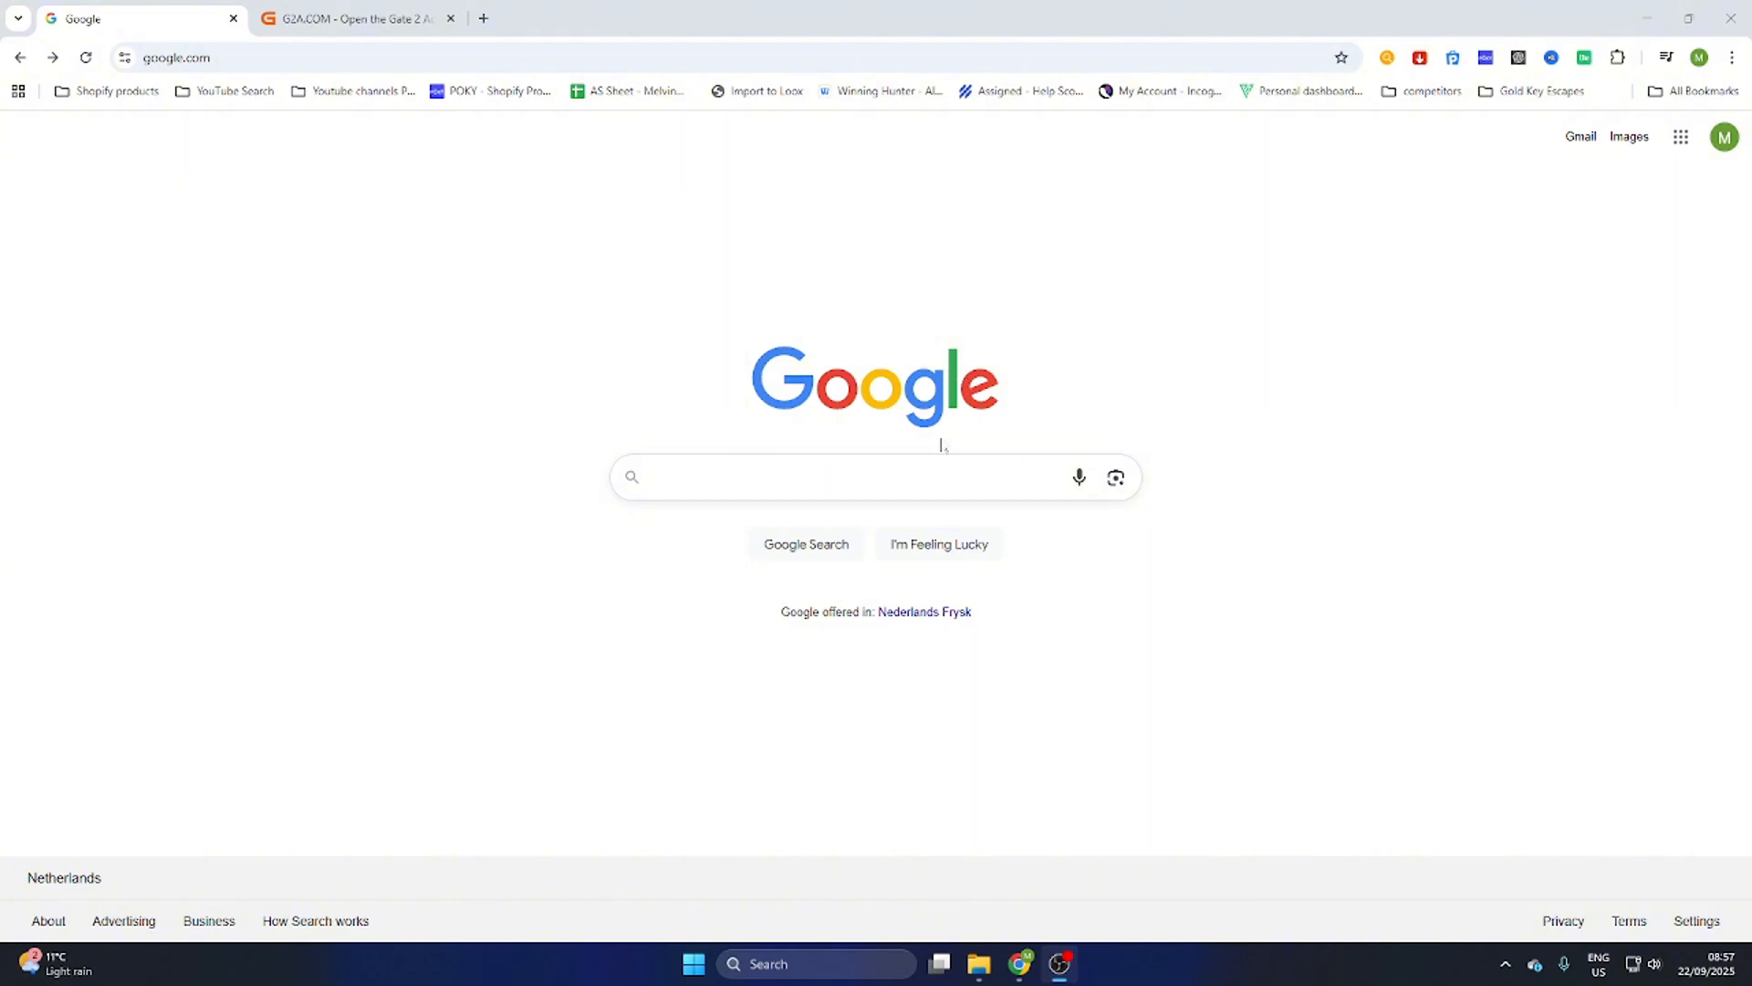
Reach the Steam store via a Google search for 'steam' and open Human: Fall Flat
{"action": "type", "text": "steam"}
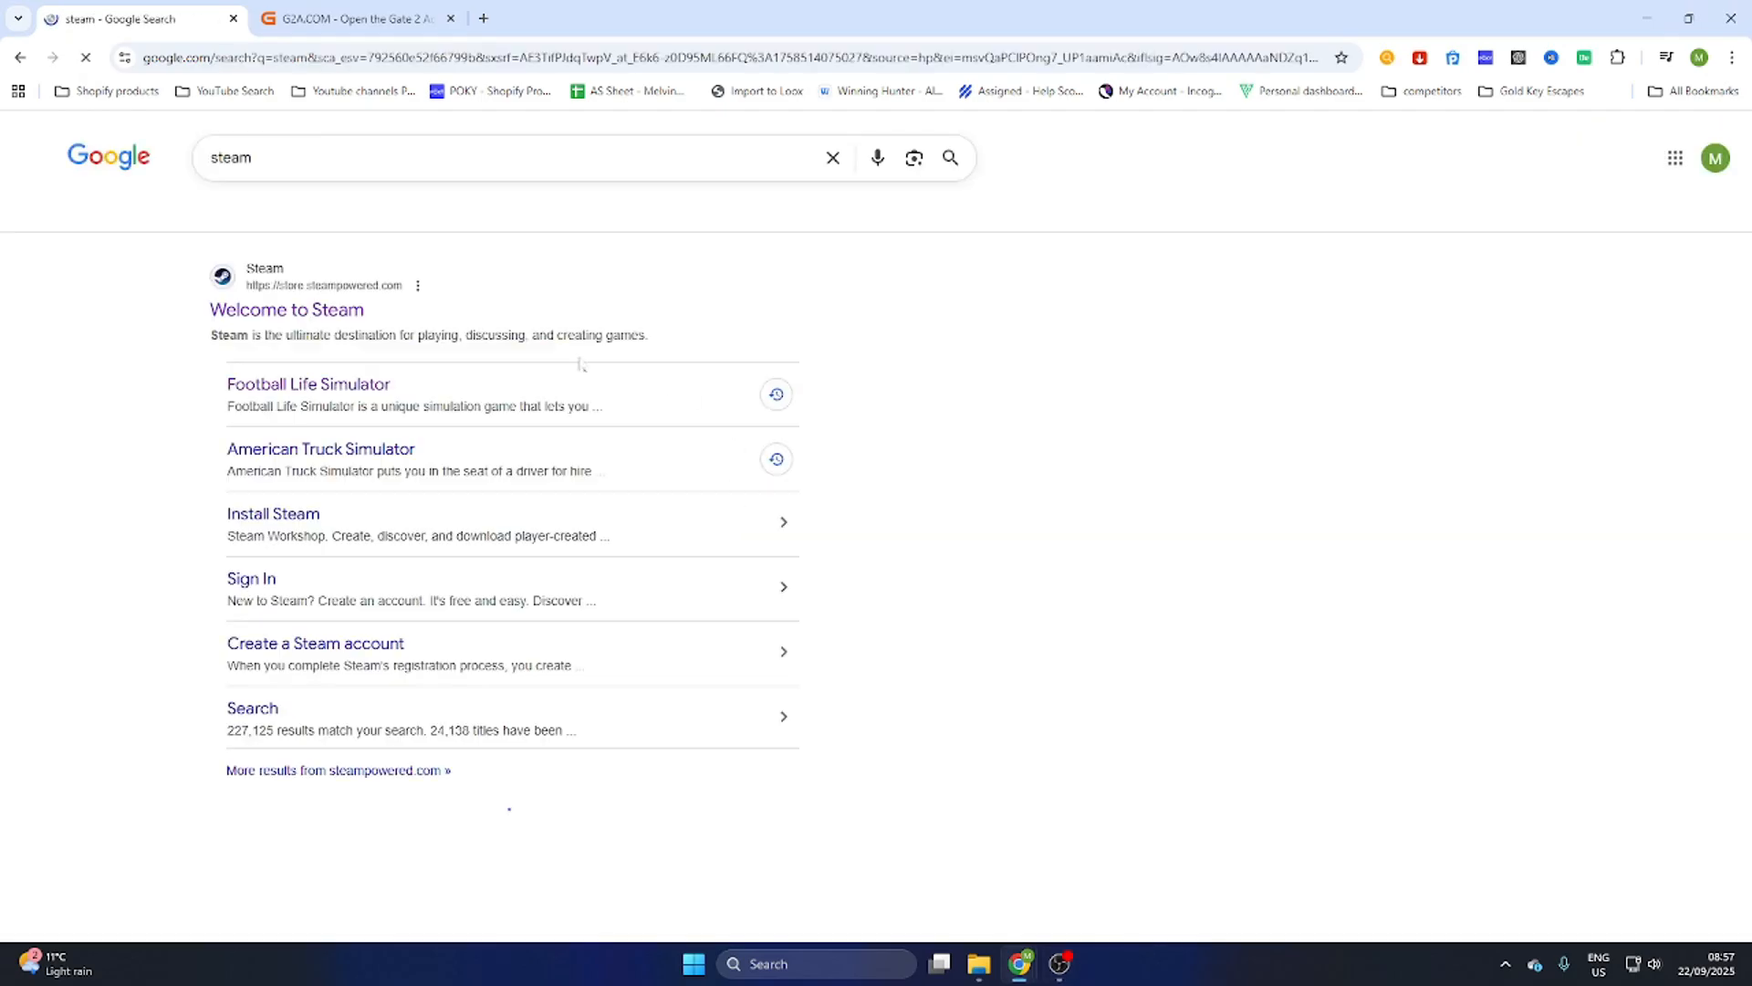
{"action": "left_click", "coordinate": [287, 310]}
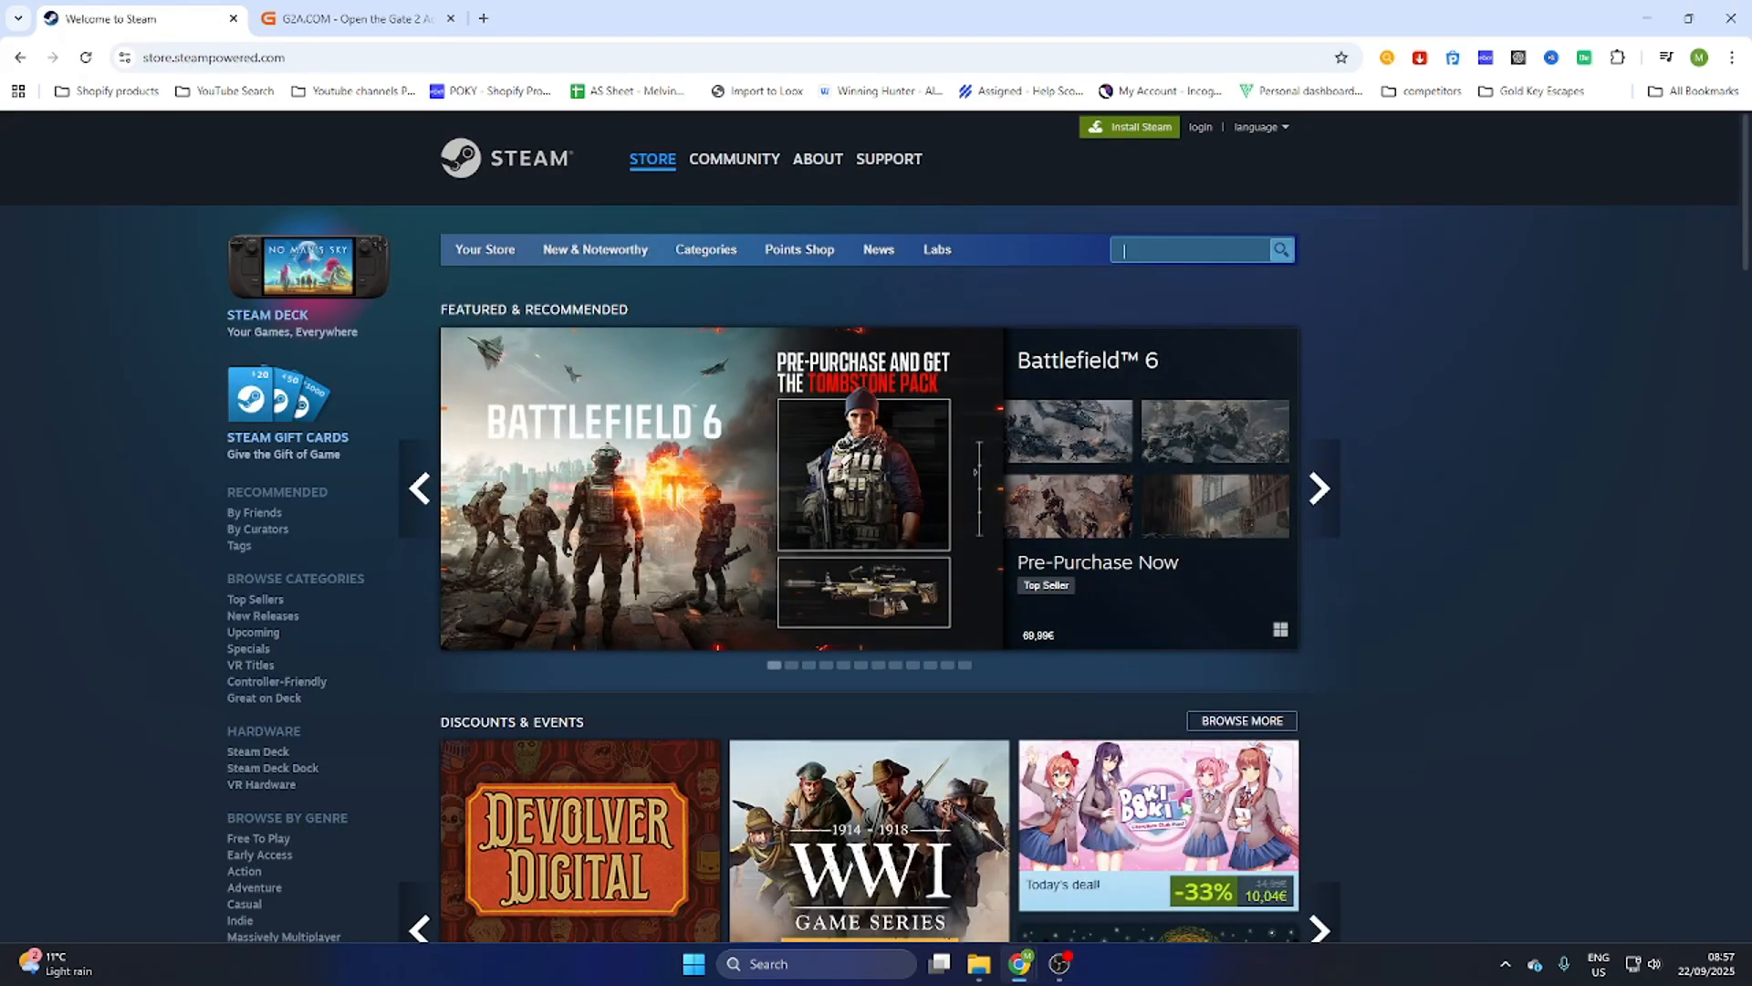
{"action": "type", "text": "Human: Fall Flat"}
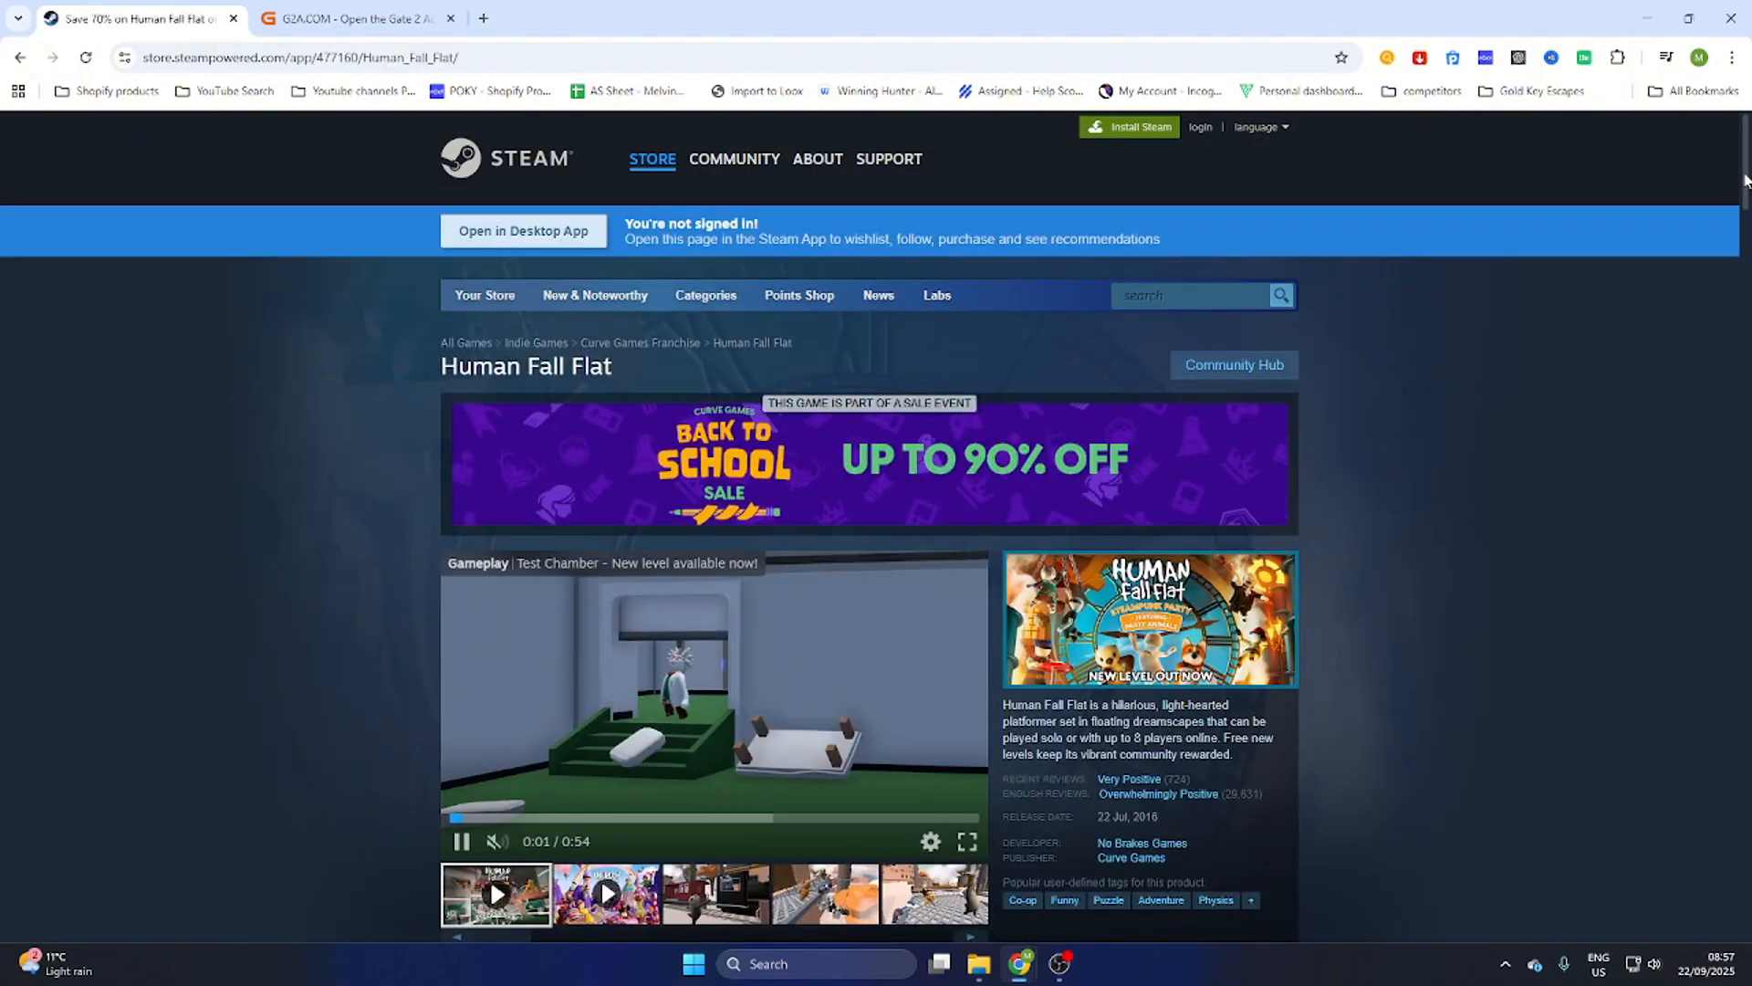
View the Human Fall Flat editions at 5,99€ (-70%), then switch to G2A
{"action": "scroll", "scroll_direction": "down", "scroll_amount": 3}
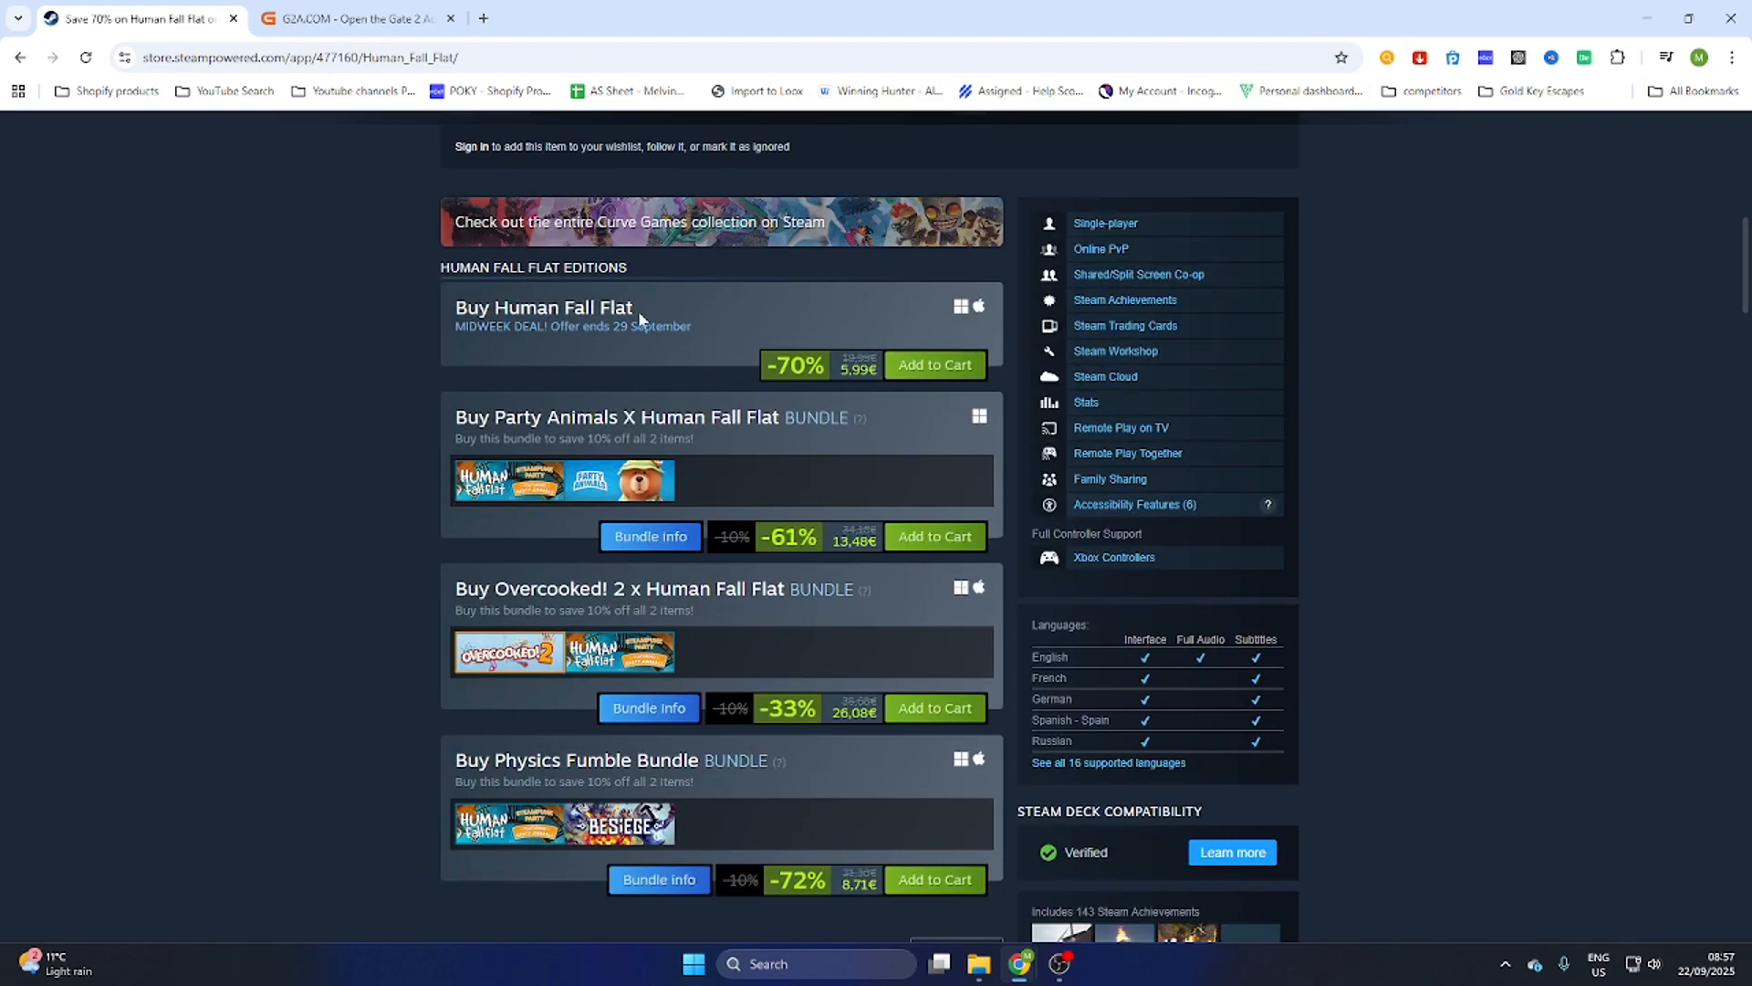
{"action": "mouse_move", "coordinate": [860, 293]}
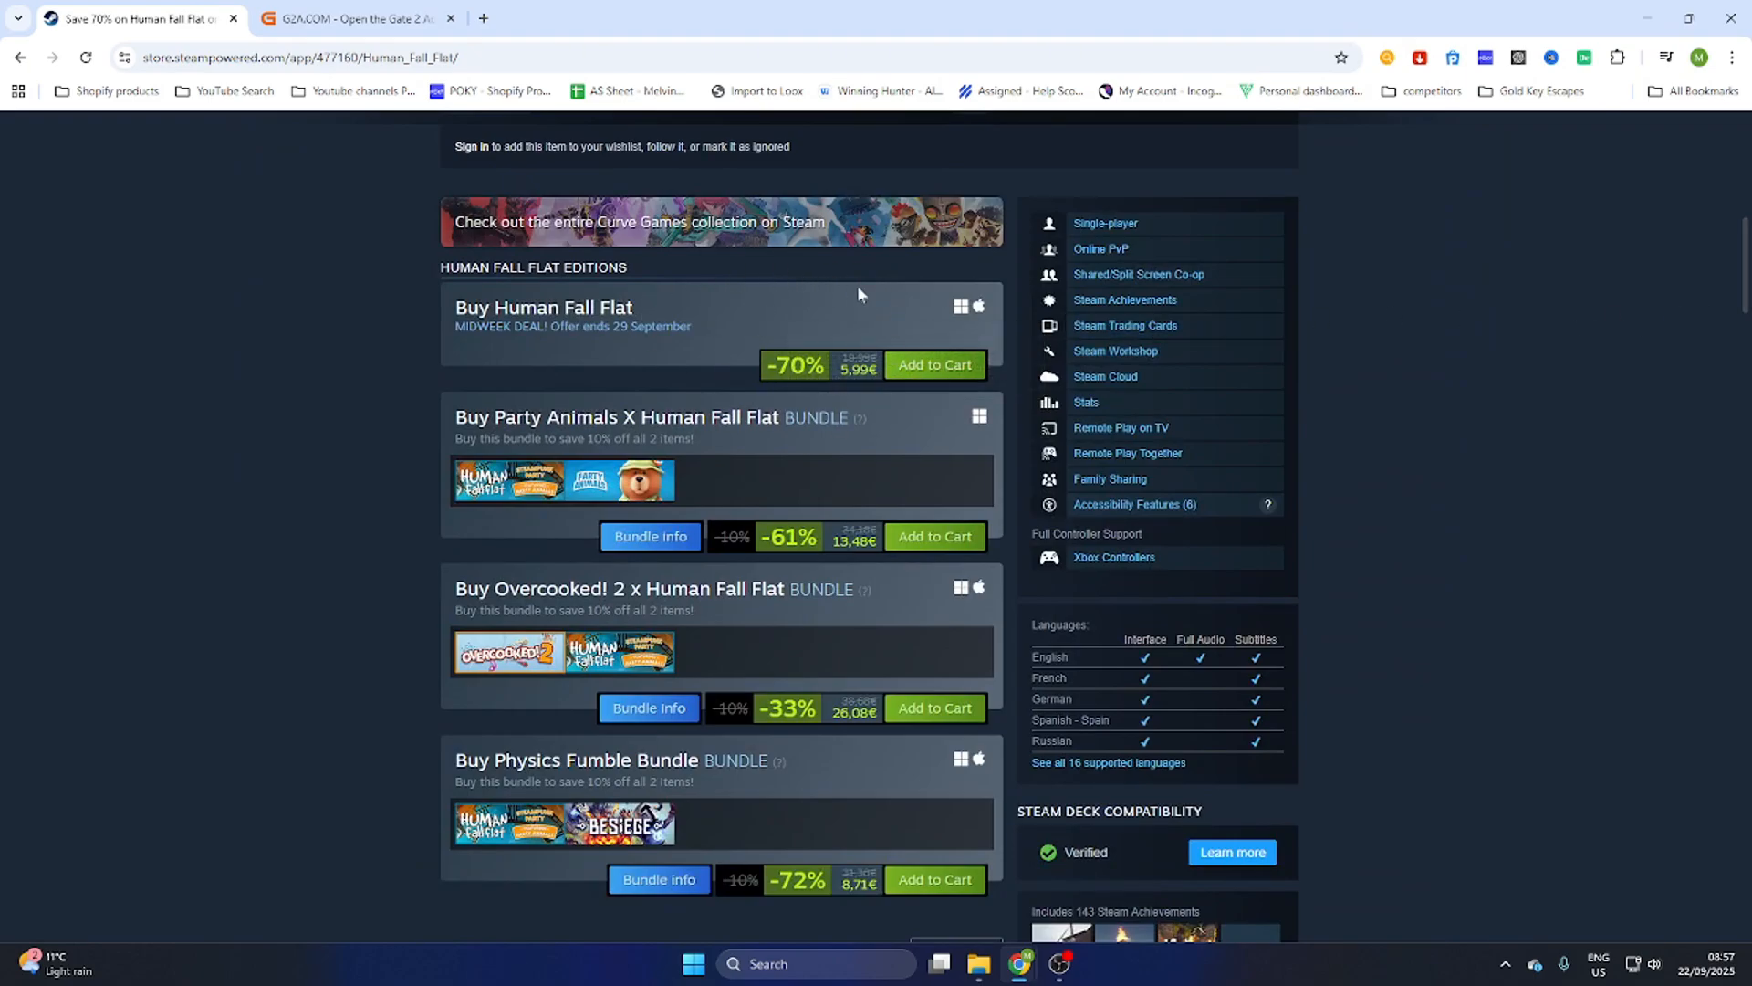
{"action": "mouse_move", "coordinate": [817, 350]}
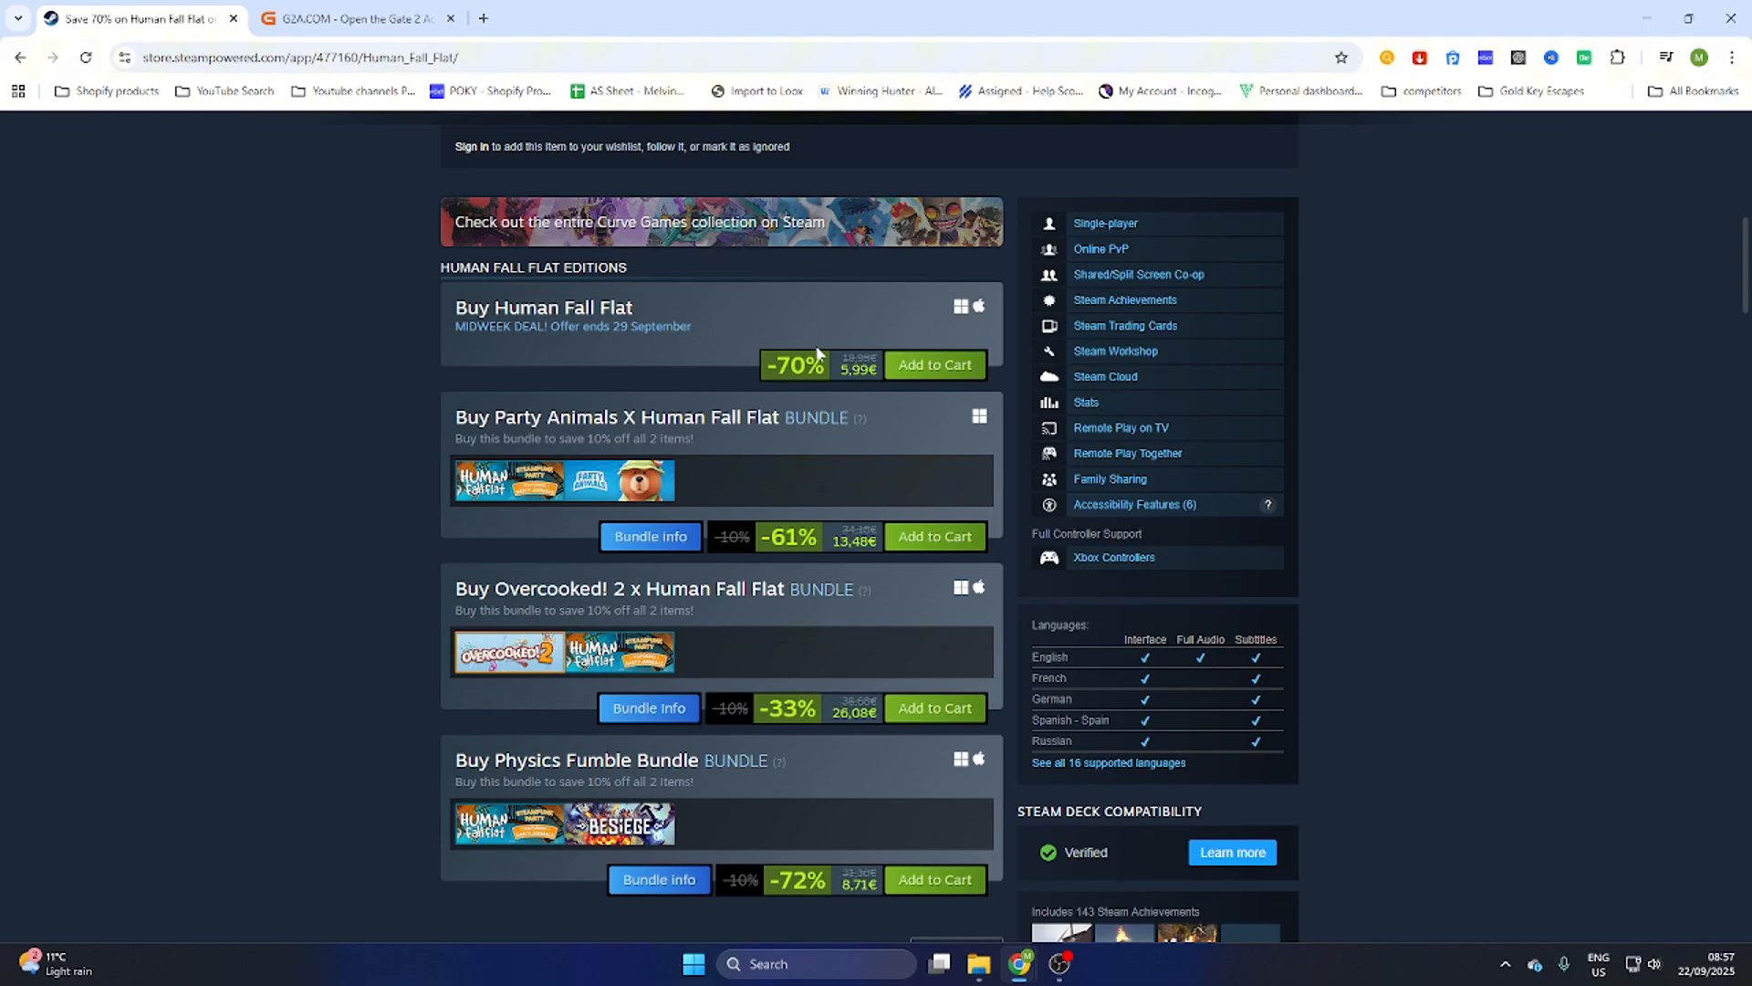
{"action": "mouse_move", "coordinate": [754, 320]}
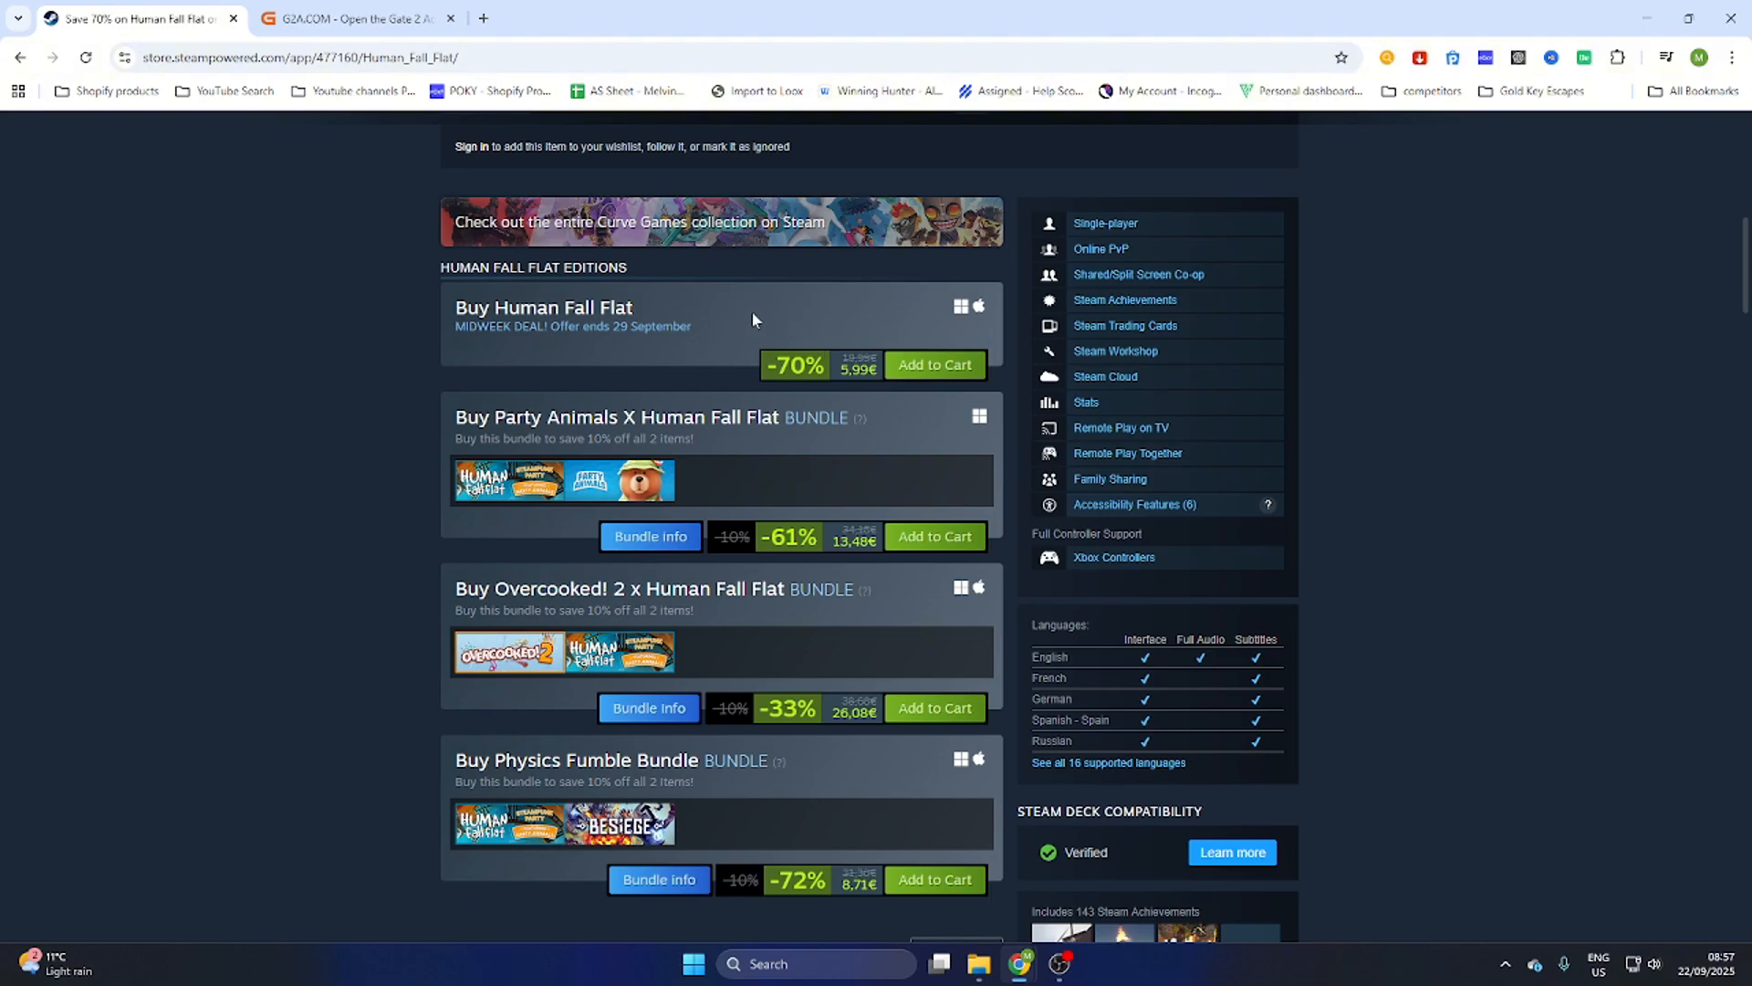
{"action": "left_click", "coordinate": [351, 18]}
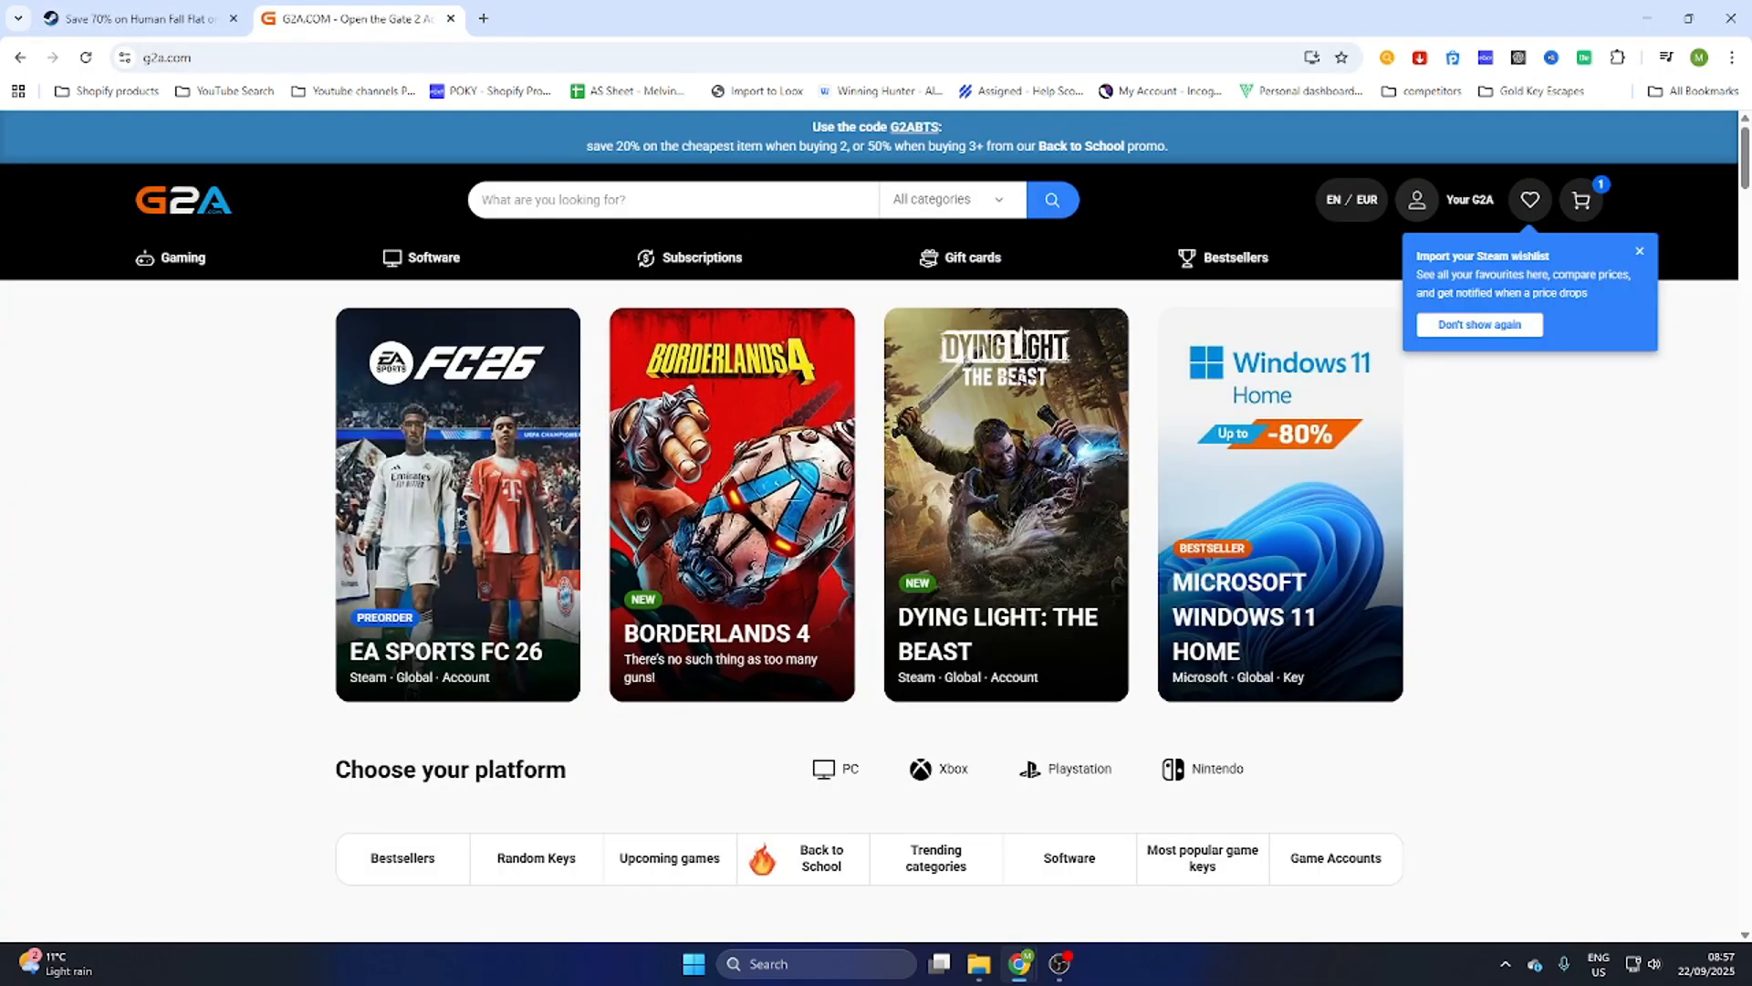
Search G2A for Human: Fall Flat and open the PC Steam Account GLOBAL listing
{"action": "left_click", "coordinate": [670, 199]}
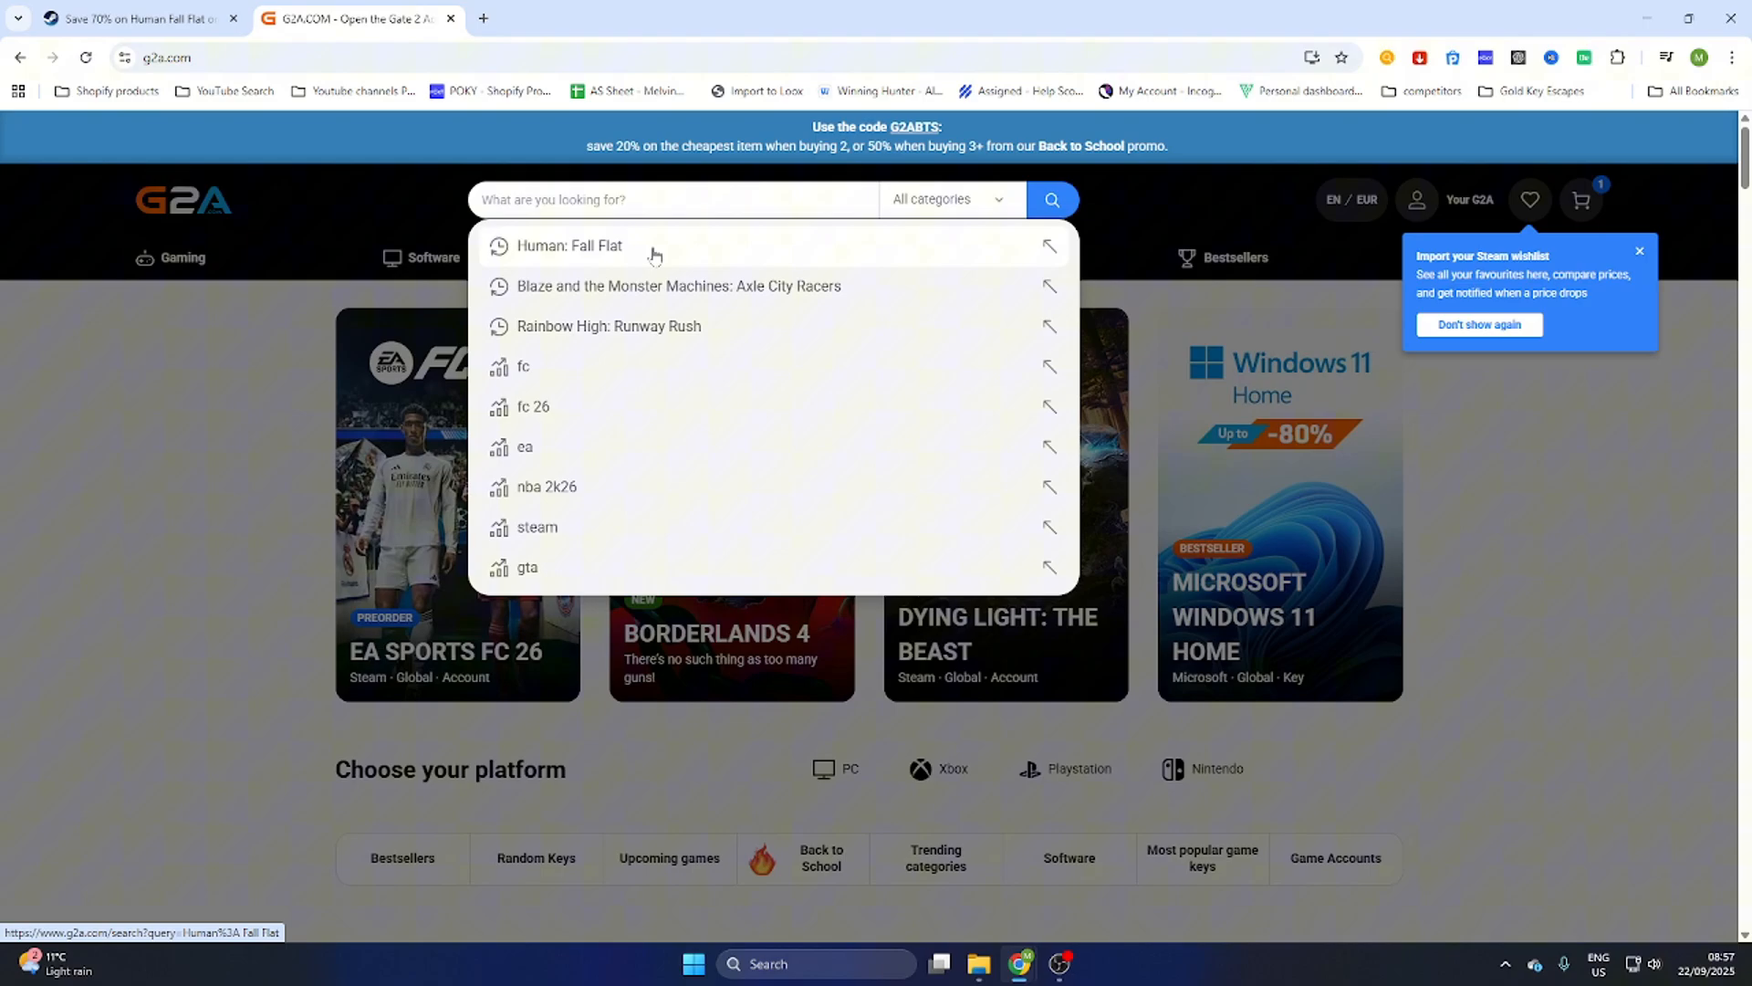
{"action": "left_click", "coordinate": [569, 246]}
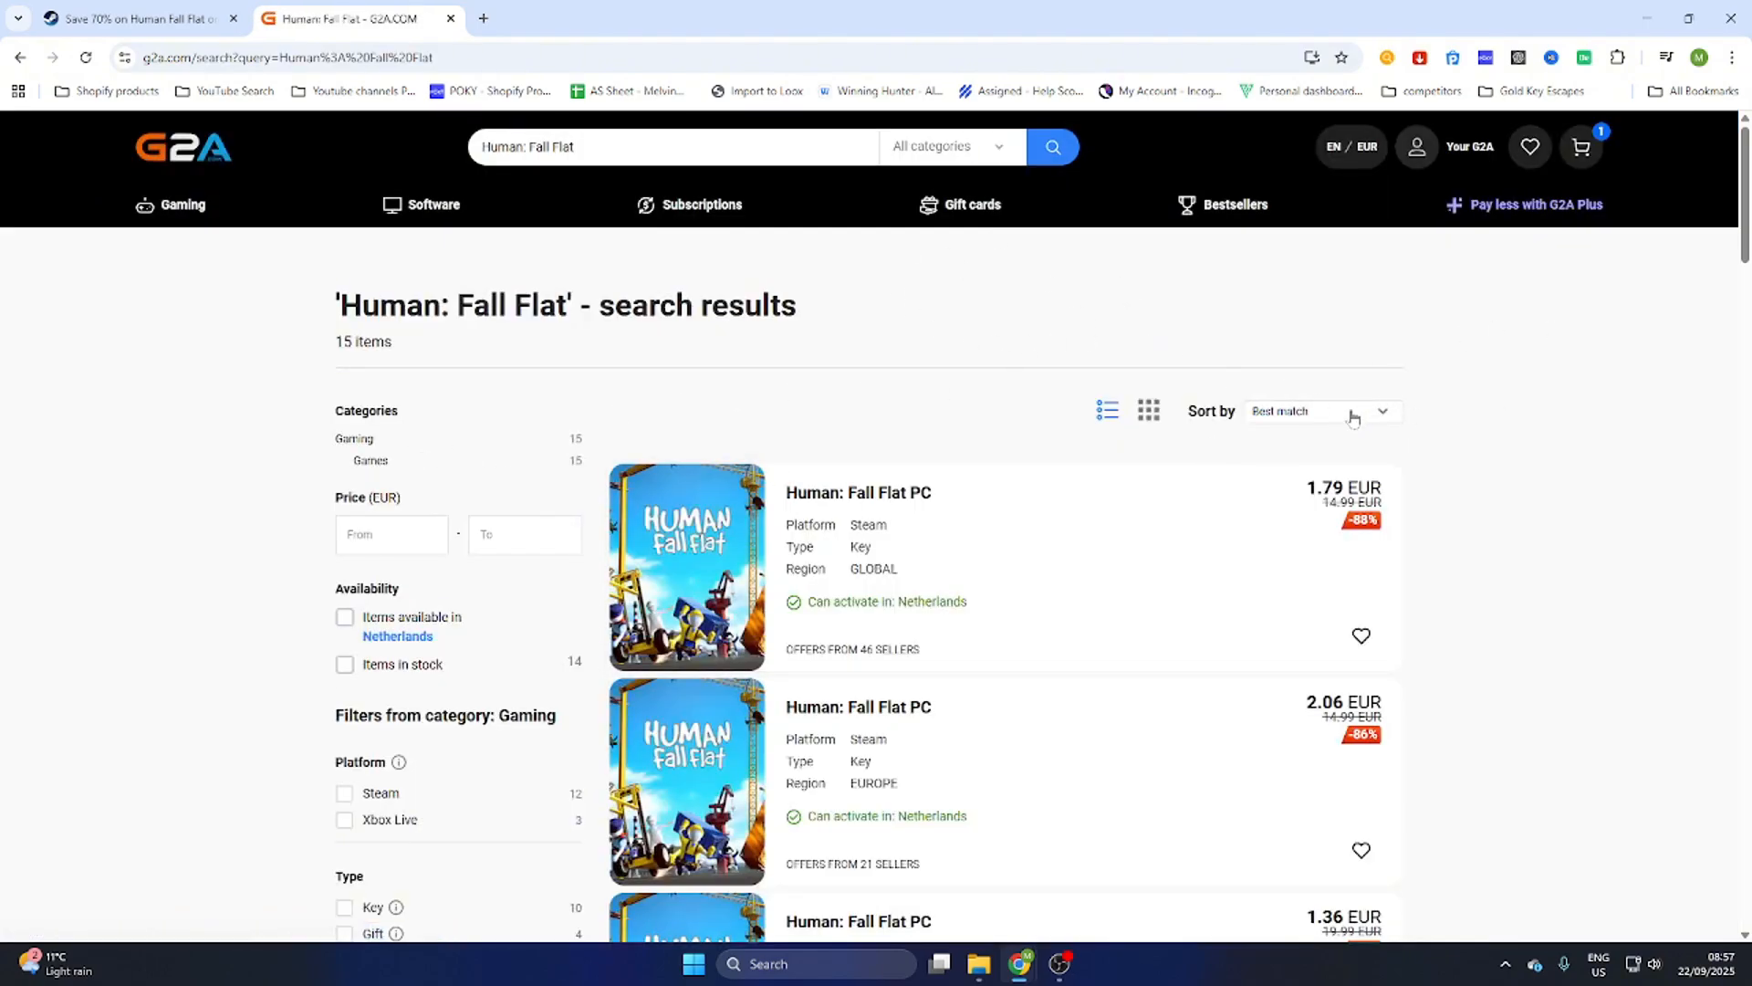
{"action": "left_click", "coordinate": [1322, 411]}
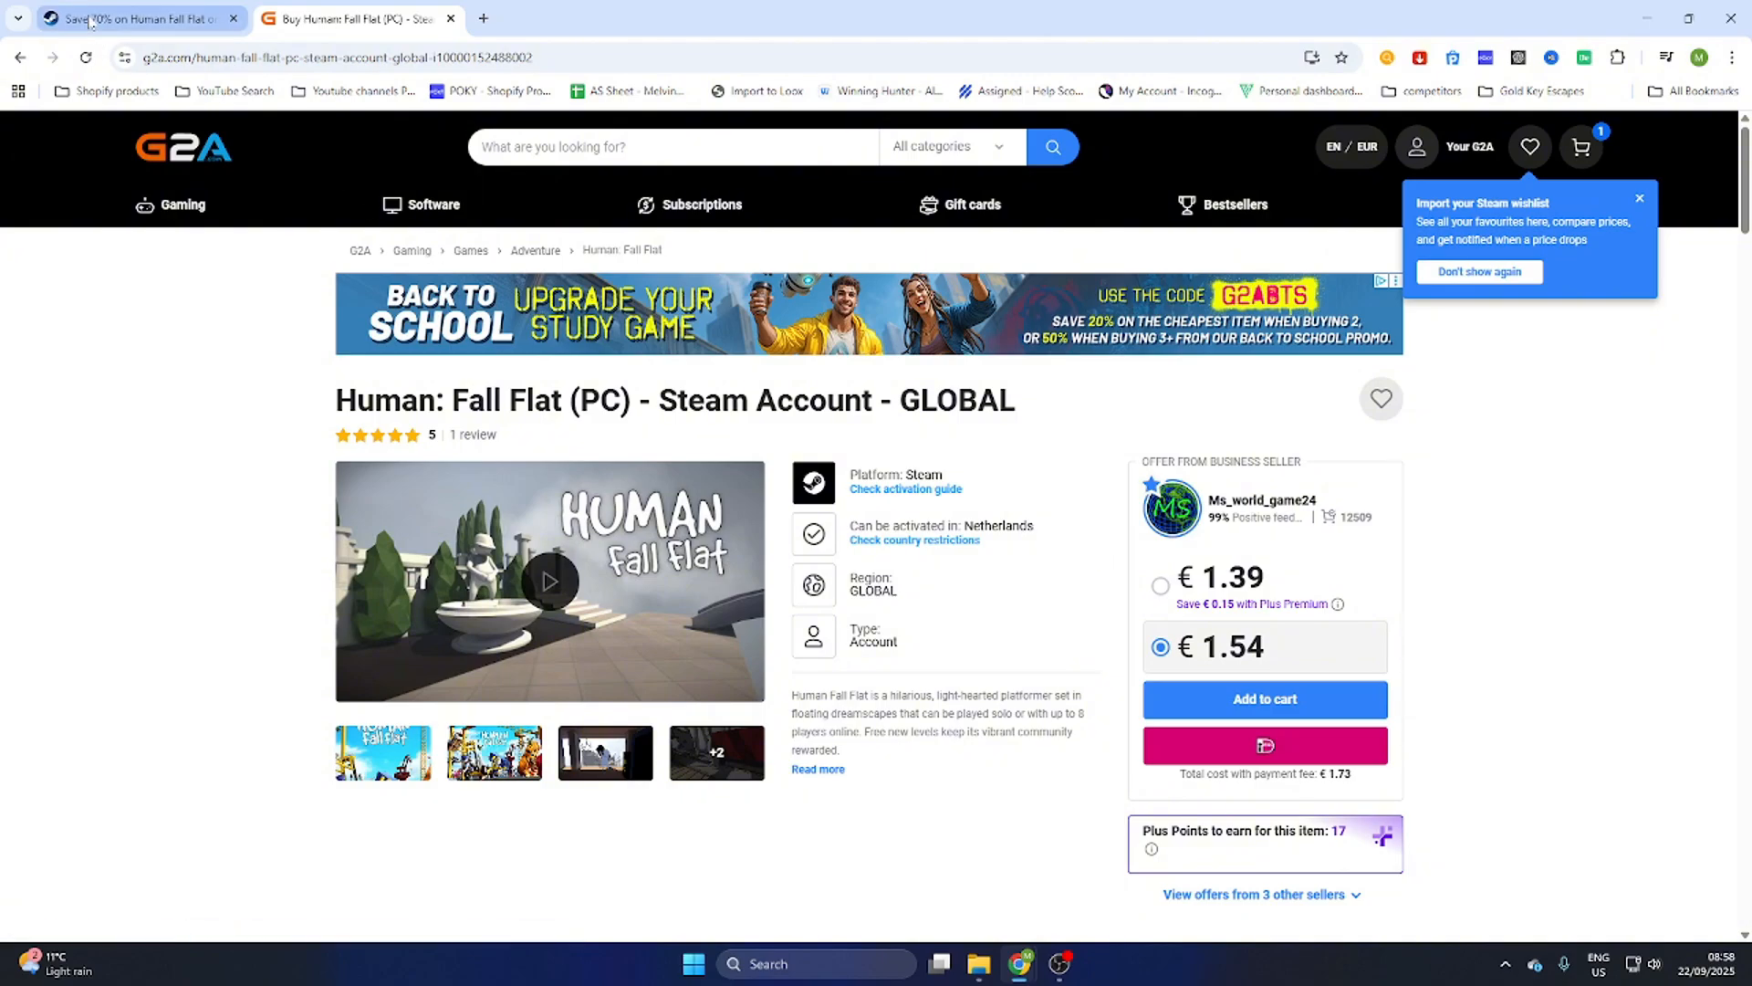
{"action": "left_click", "coordinate": [347, 18]}
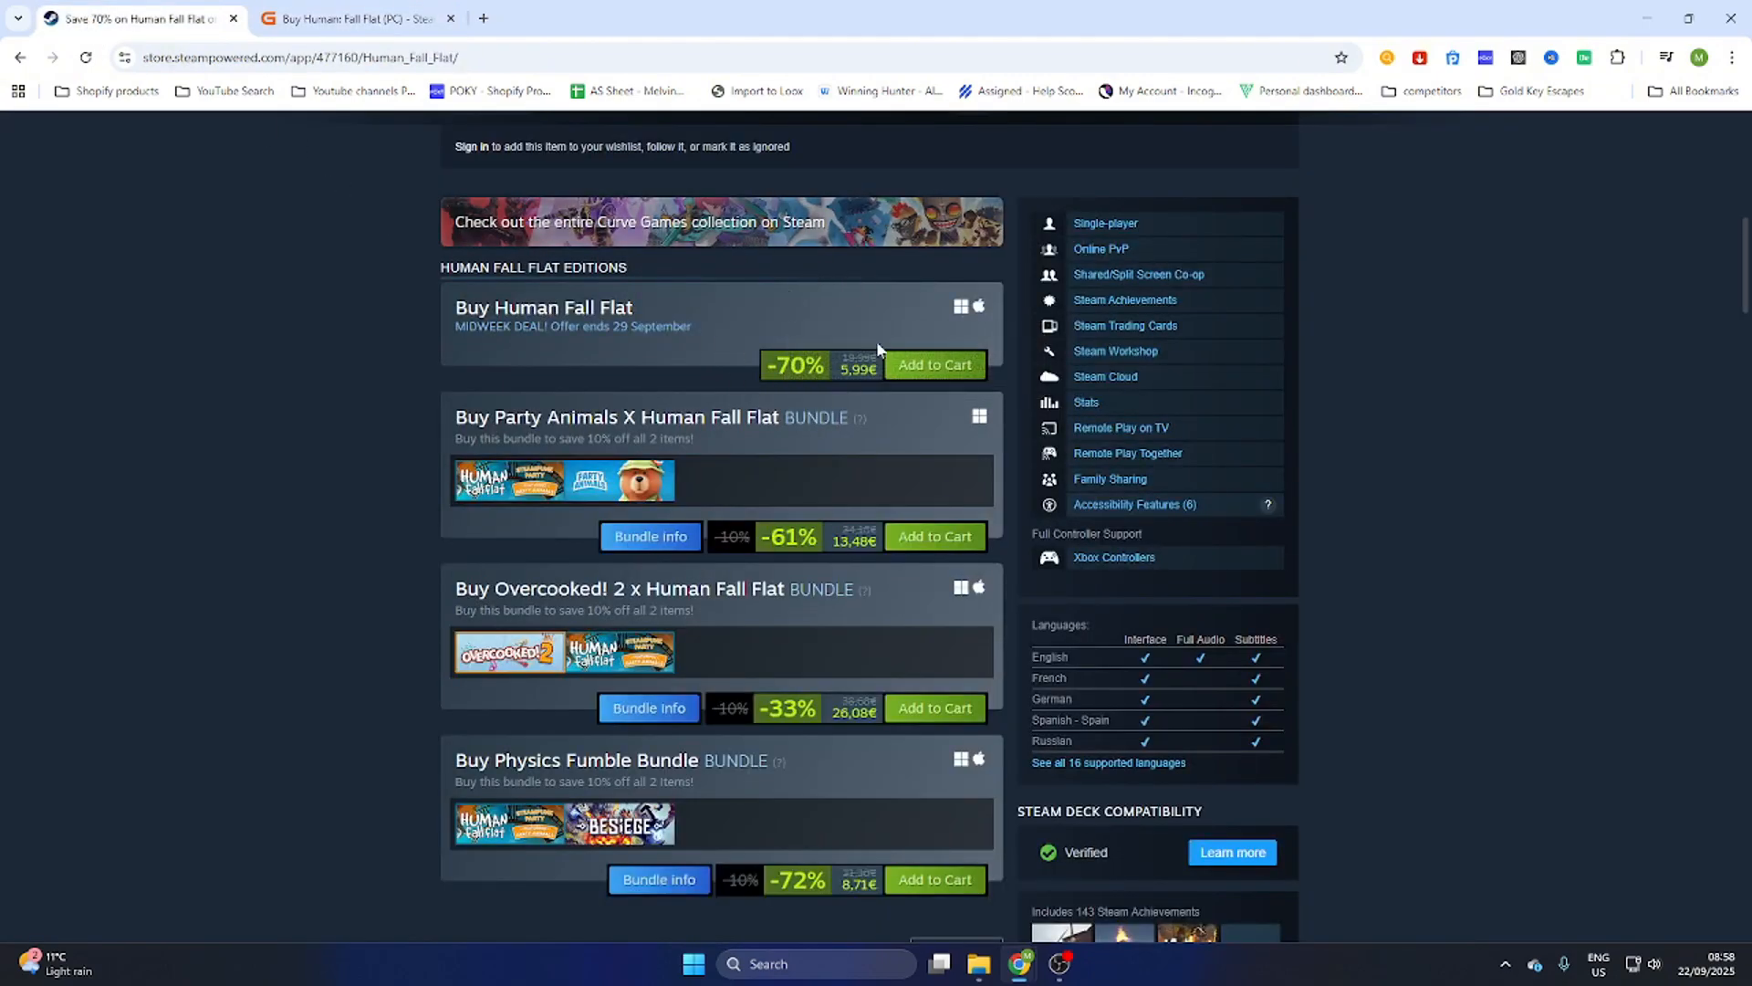
{"action": "left_click", "coordinate": [351, 18]}
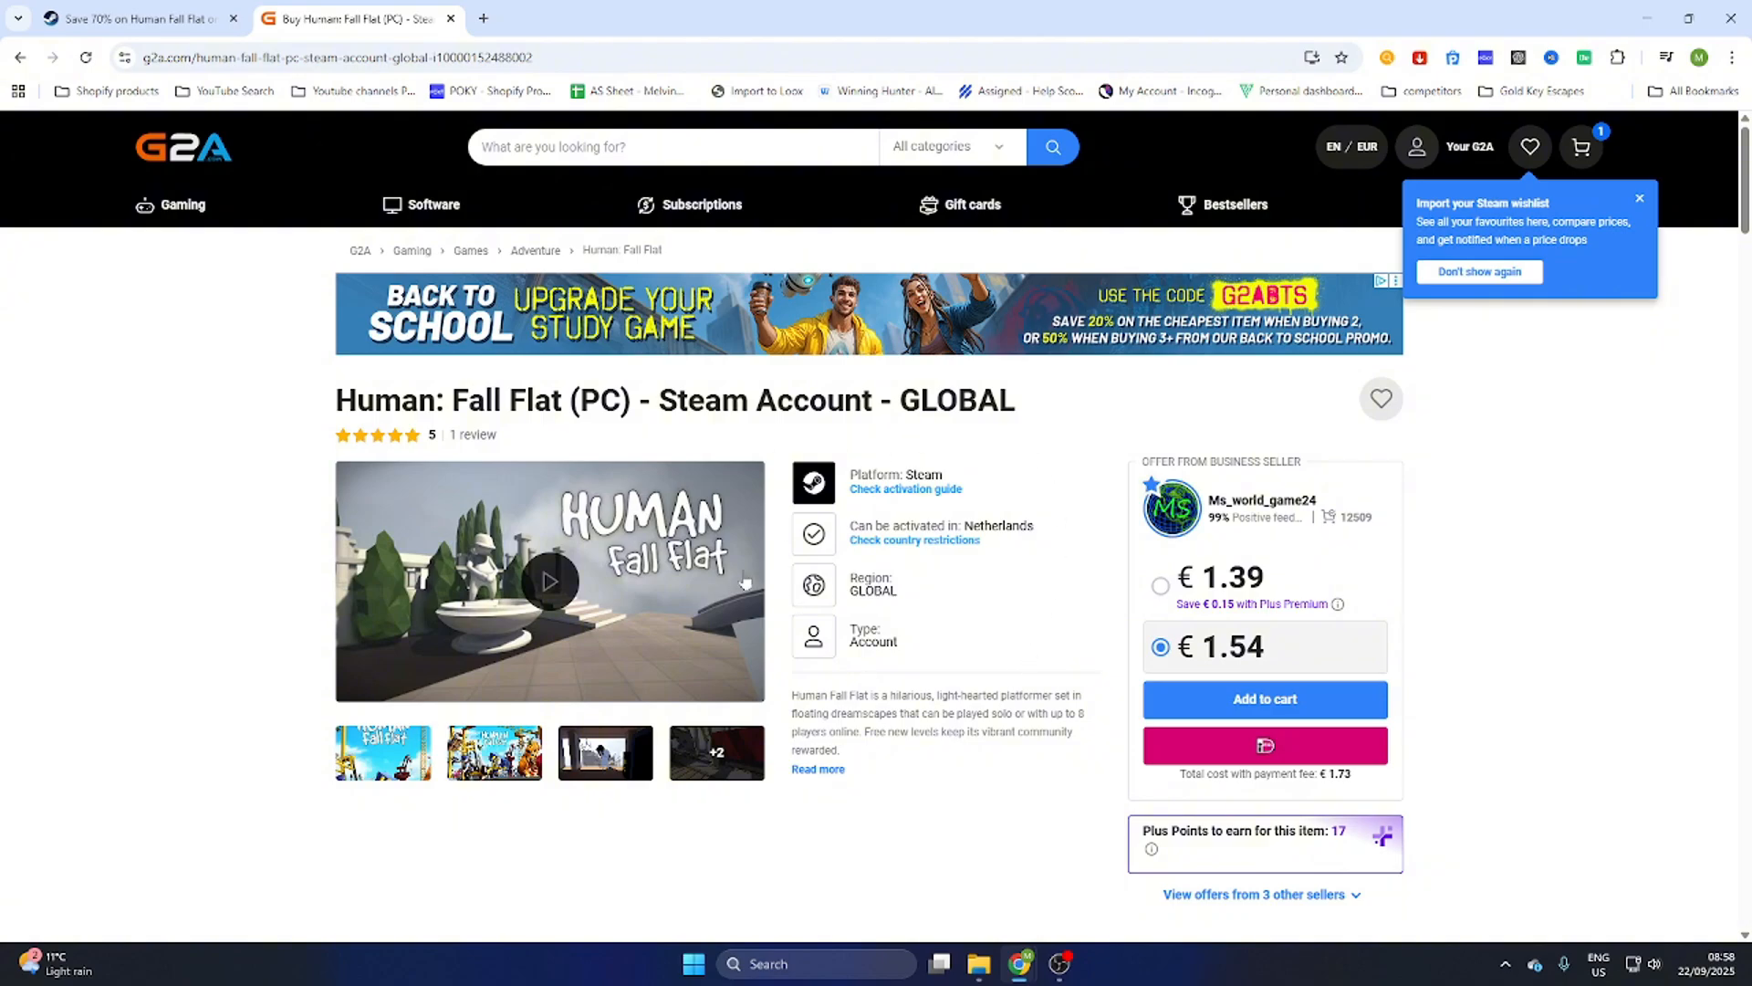
{"action": "mouse_move", "coordinate": [940, 684]}
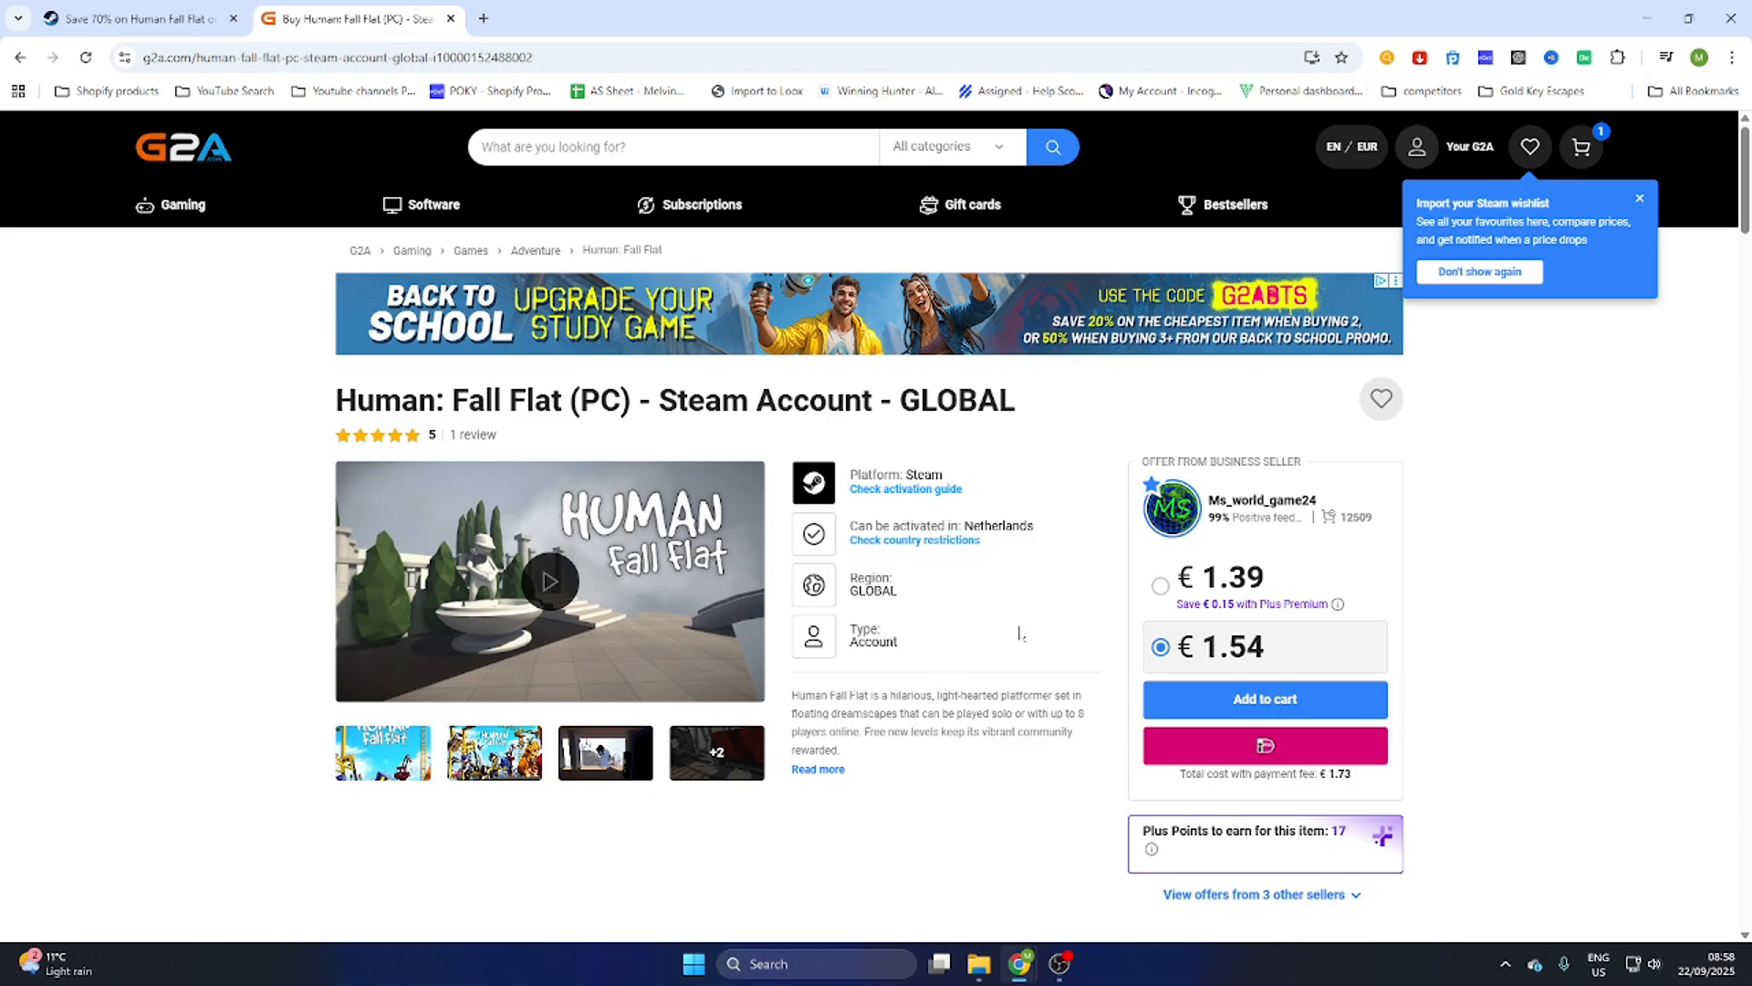
{"action": "mouse_move", "coordinate": [1049, 638]}
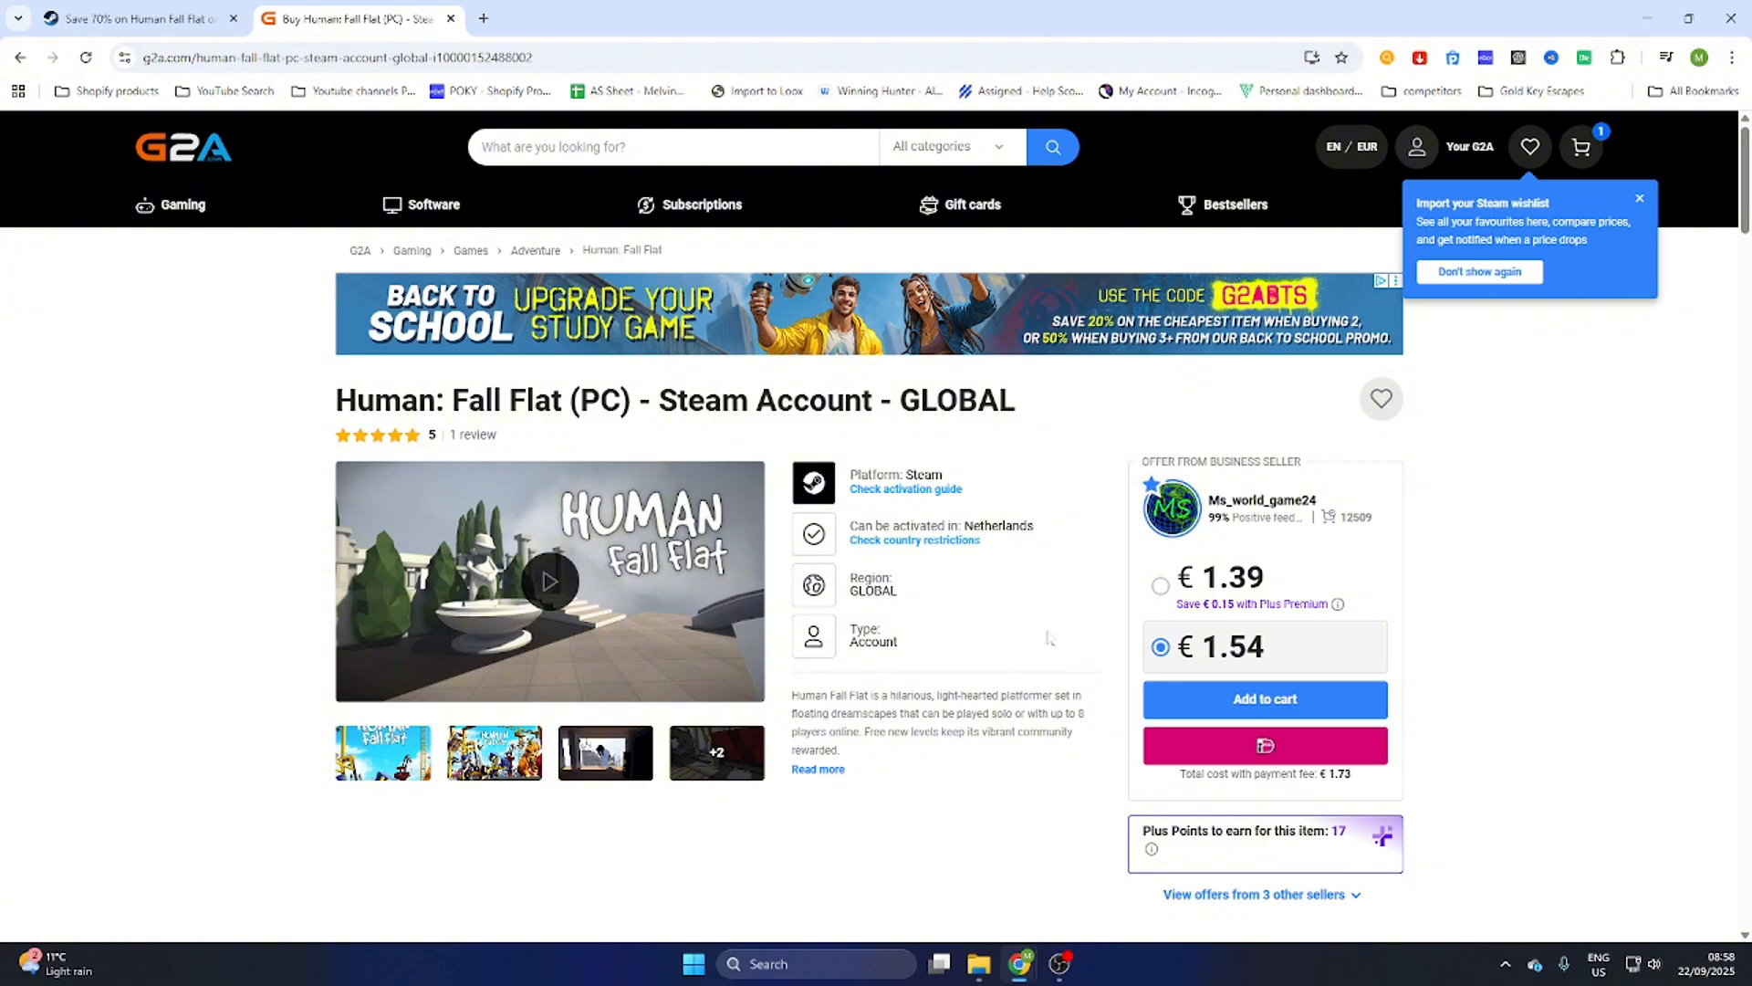